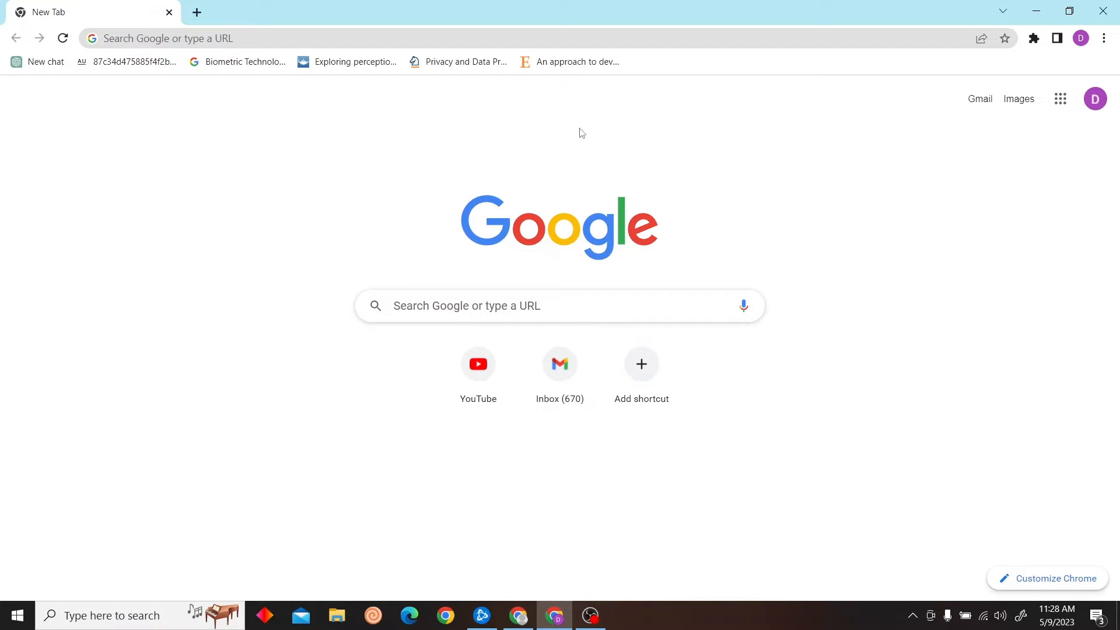
Step: Go to zapier.com/app/dashboard and start a new untitled Zap
type("zapier.com/app/dashboard")
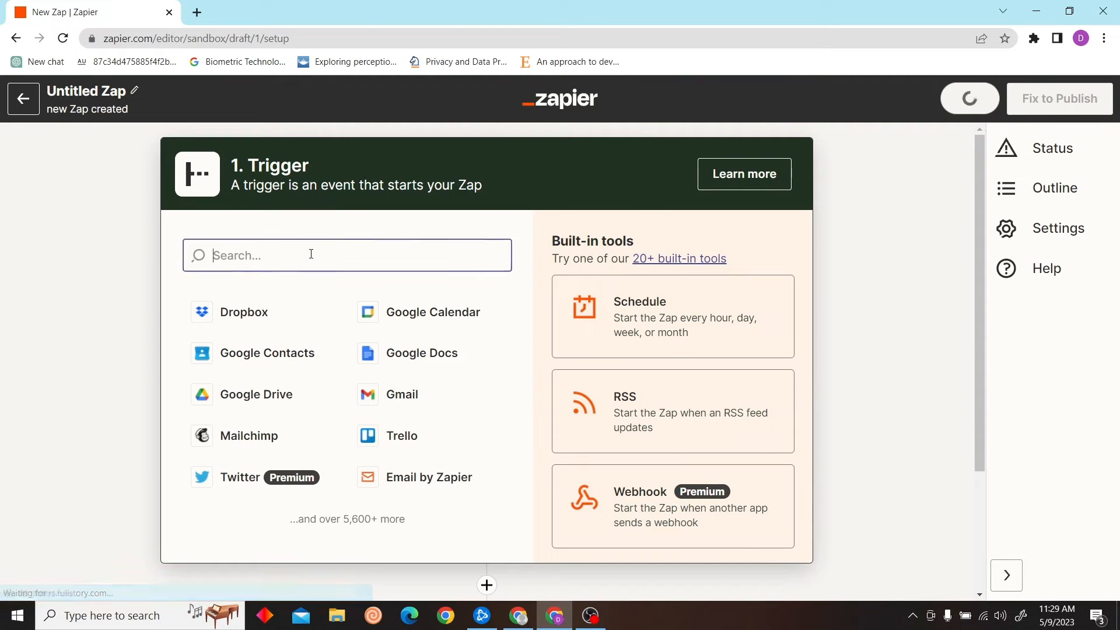
Step: Set Shopify's New Order as the trigger and start searching Shopify in a new tab
type("shop")
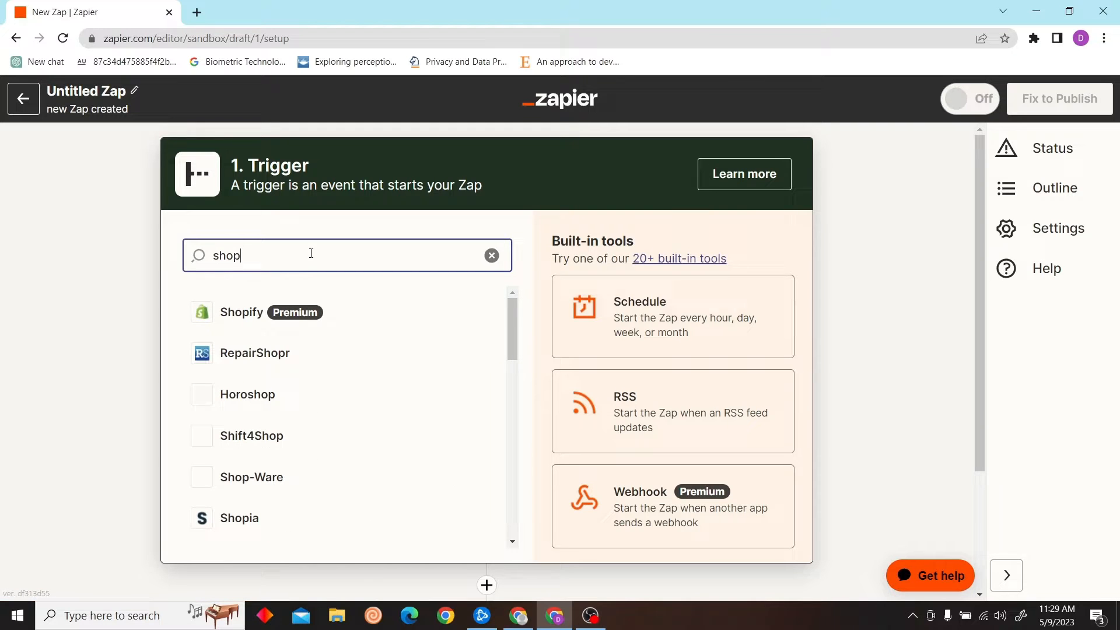
left_click(241, 312)
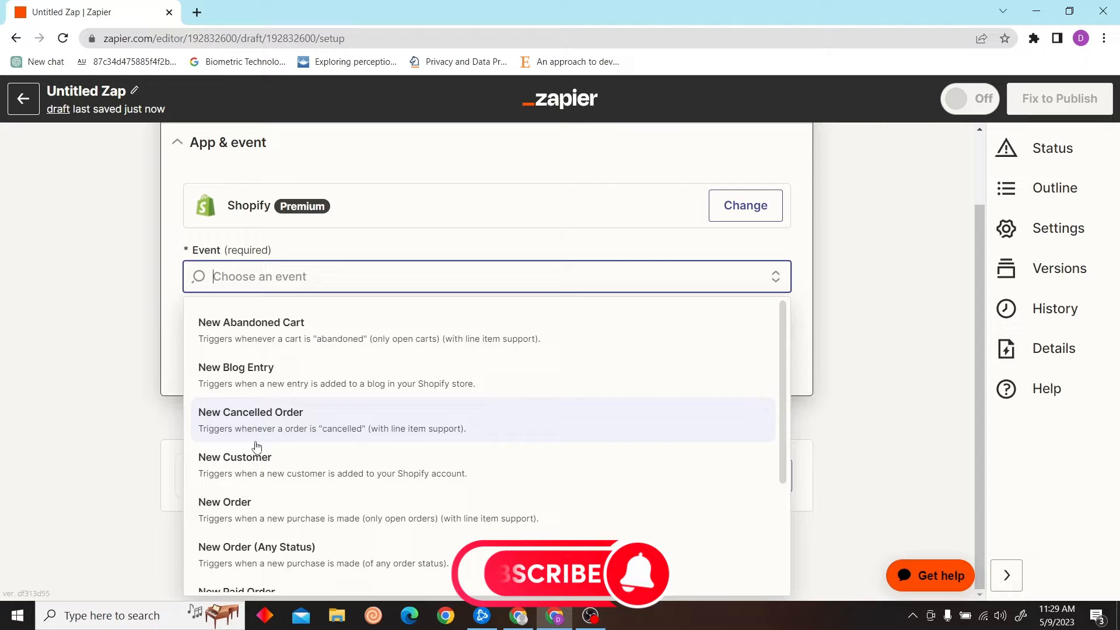
left_click(224, 502)
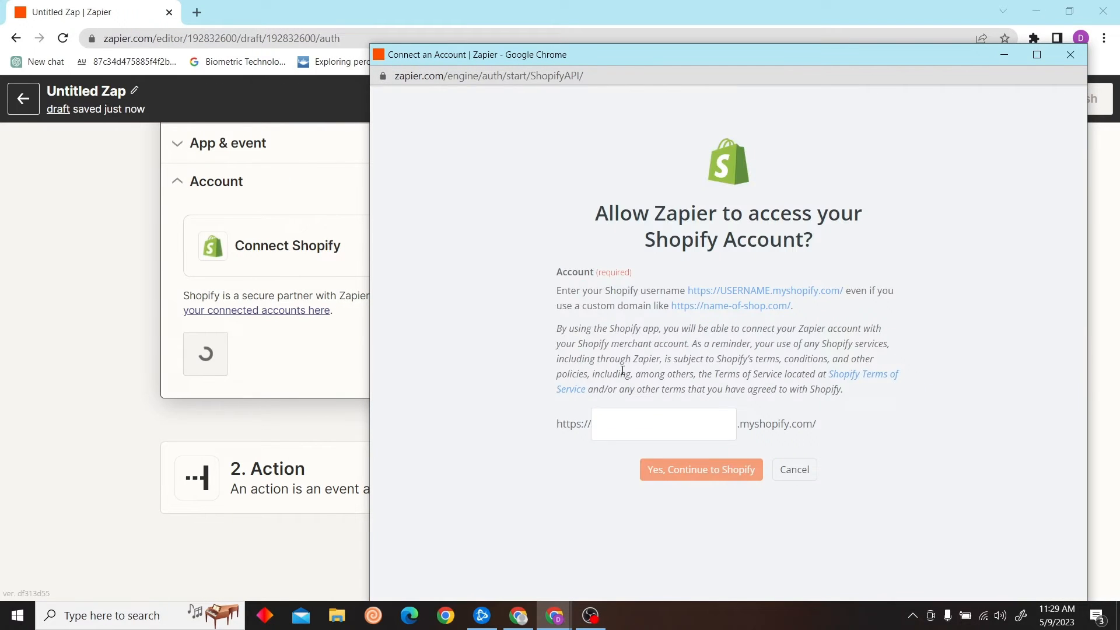
type("d")
type("shop")
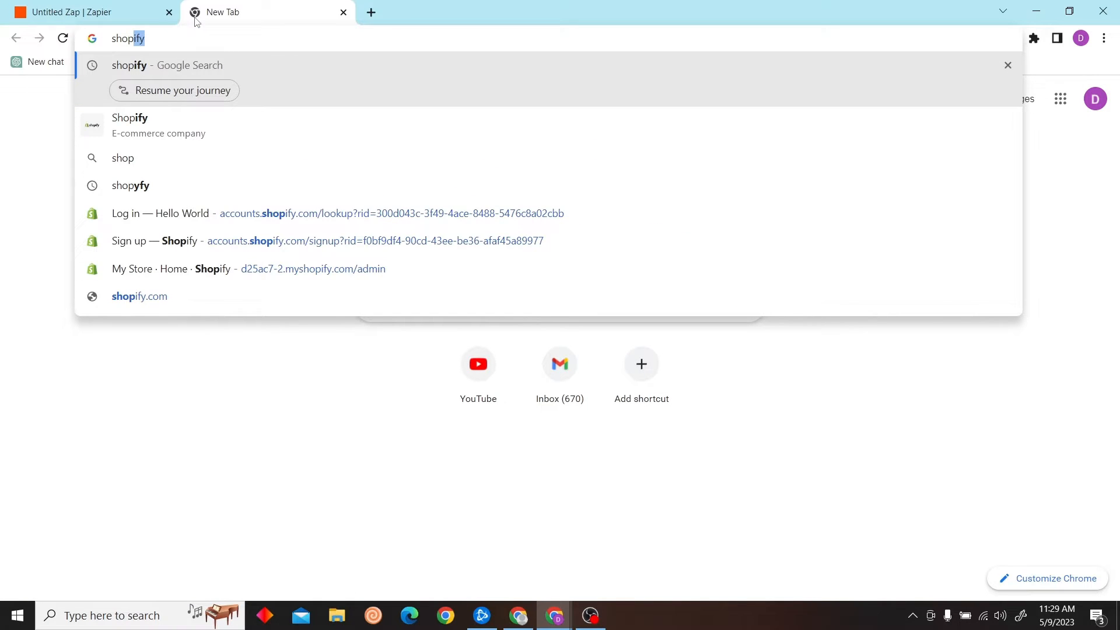
Step: Log in to Shopify, open the My Store admin, and return to the Zapier tab
key("Enter")
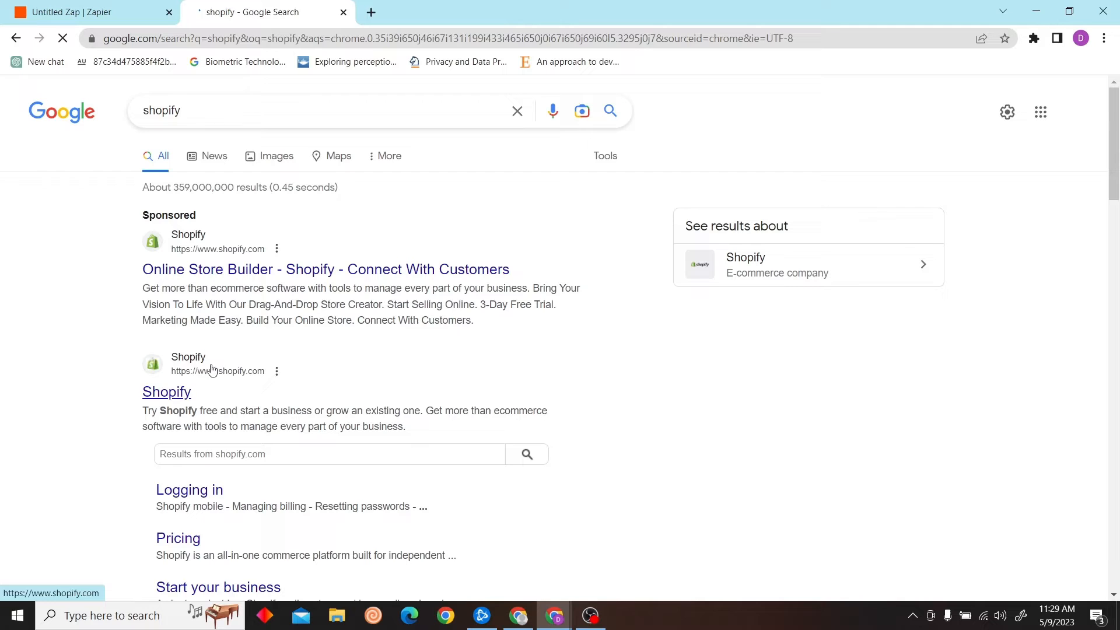
left_click(166, 392)
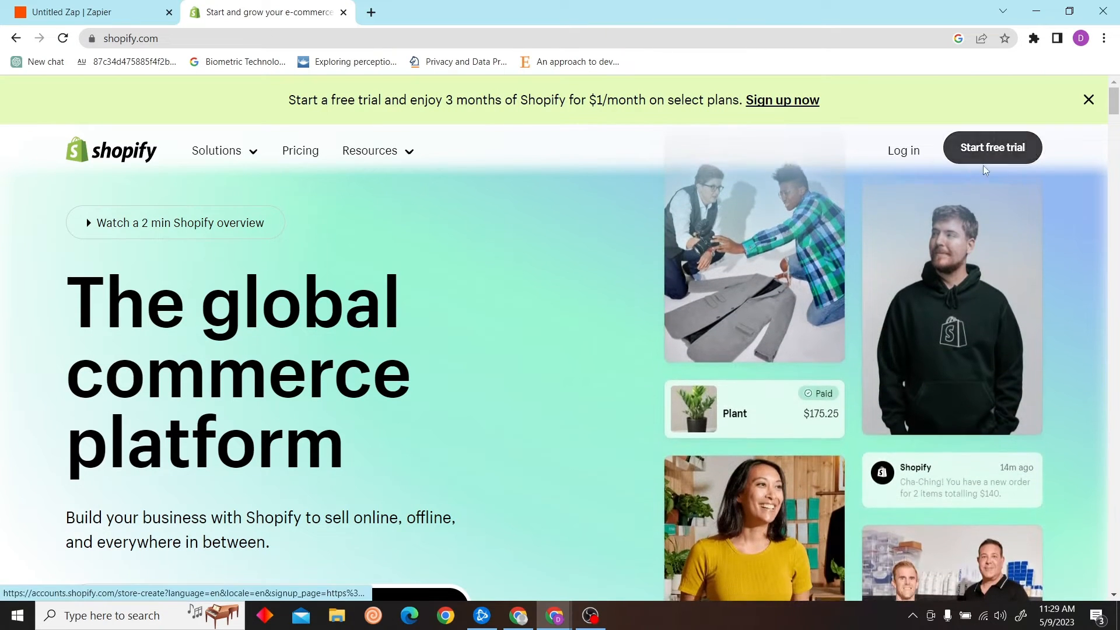
left_click(903, 150)
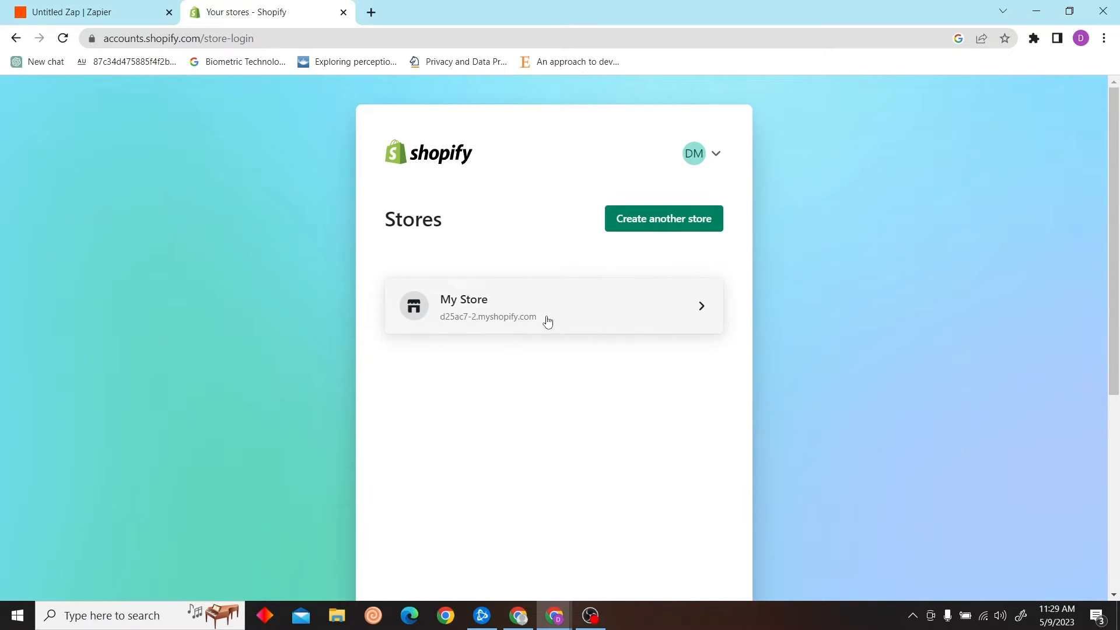
left_click(549, 322)
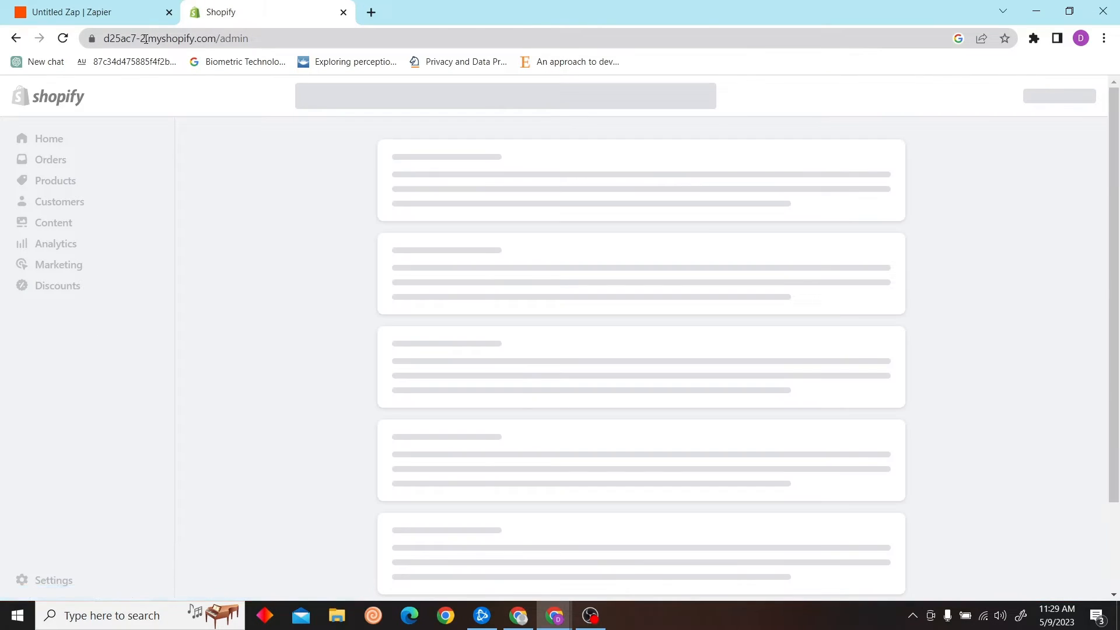
left_click(76, 13)
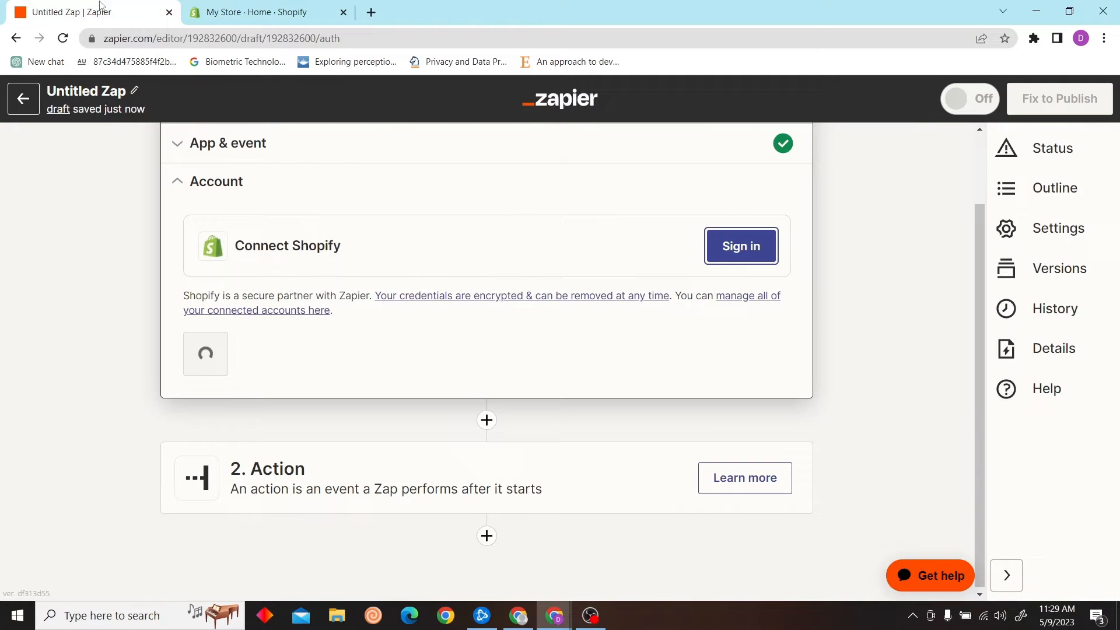
Step: Connect the d25ac7-2 Shopify store account to the New Order trigger
left_click(741, 245)
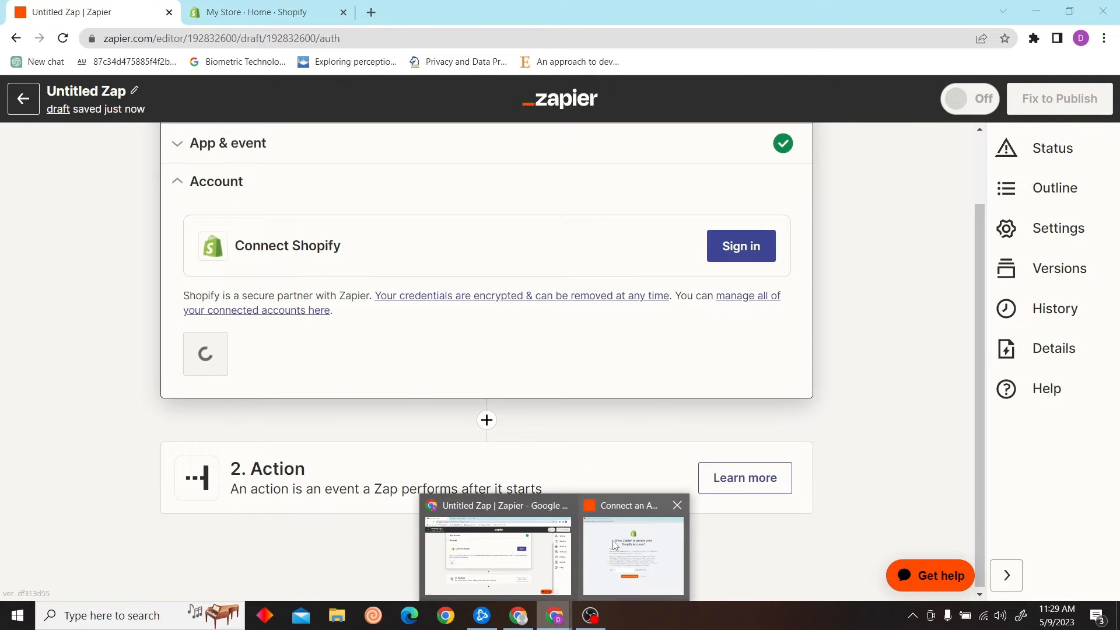
left_click(633, 556)
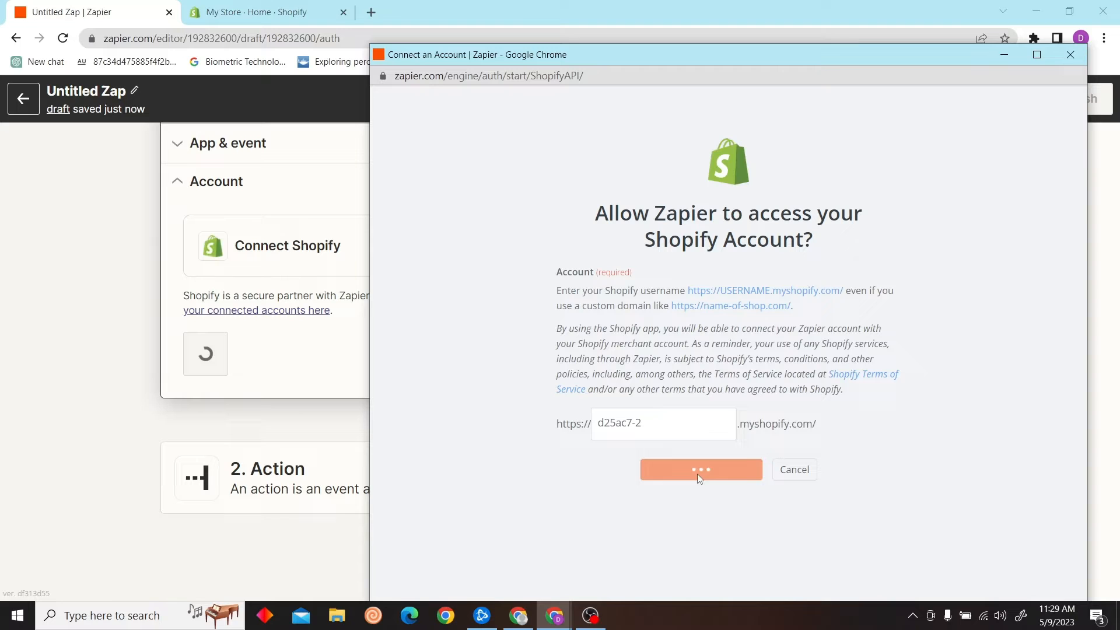
left_click(702, 469)
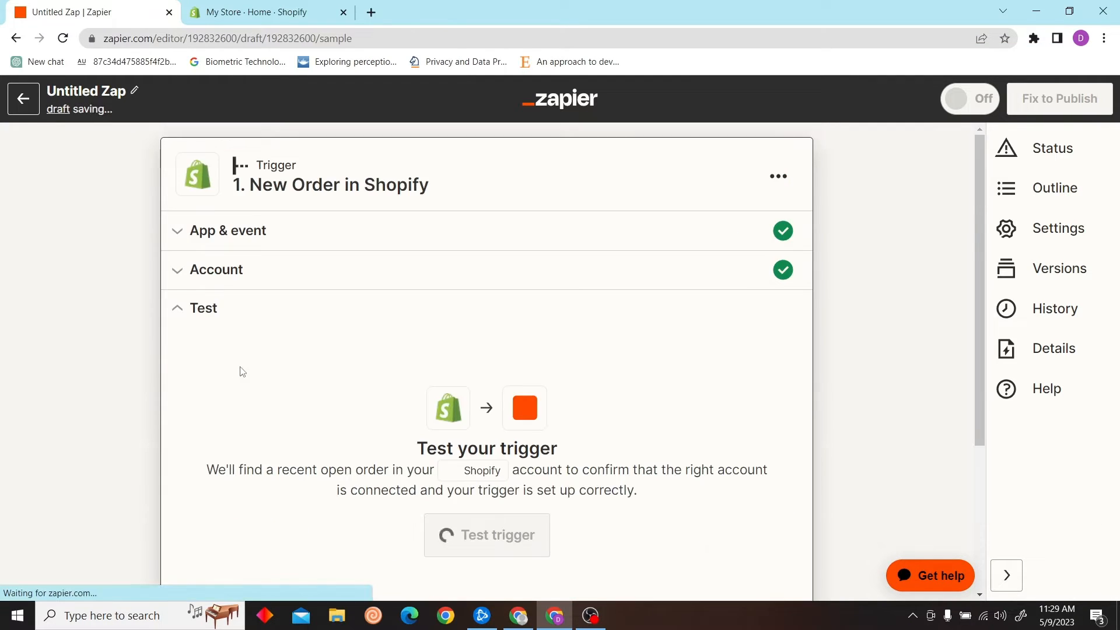
Step: Test the Shopify trigger, skip it when no order is found, and add the action step
left_click(486, 535)
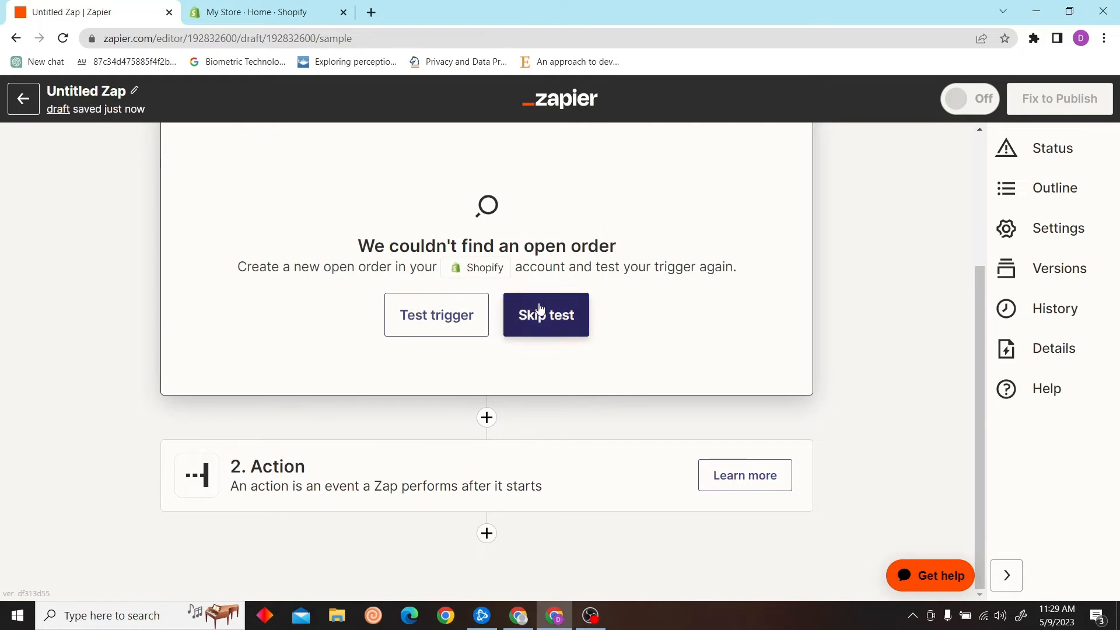
left_click(546, 314)
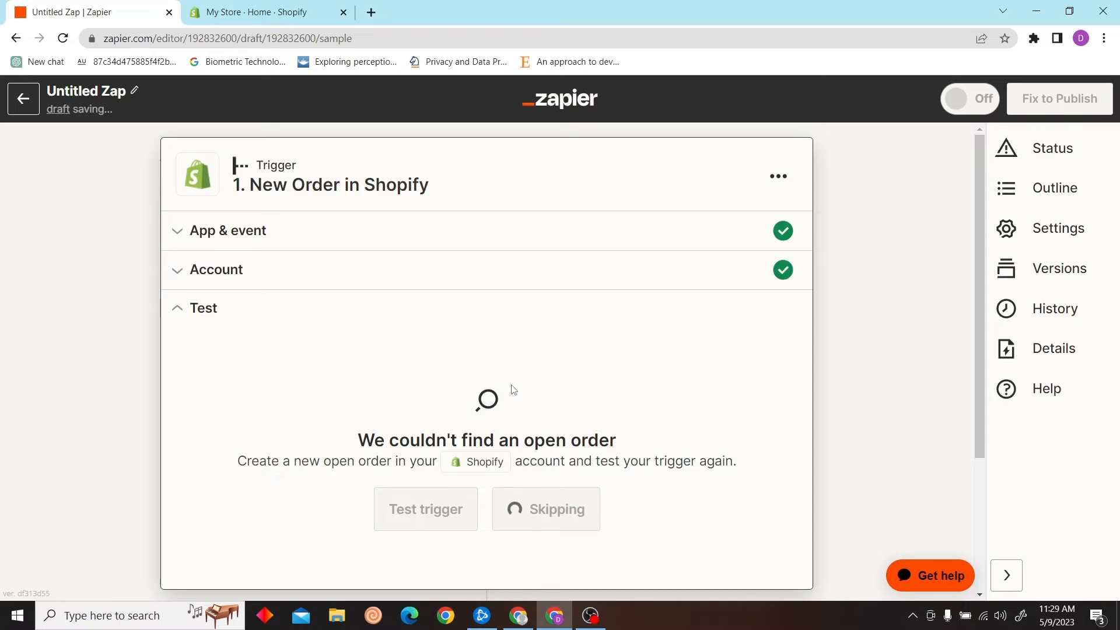
left_click(425, 509)
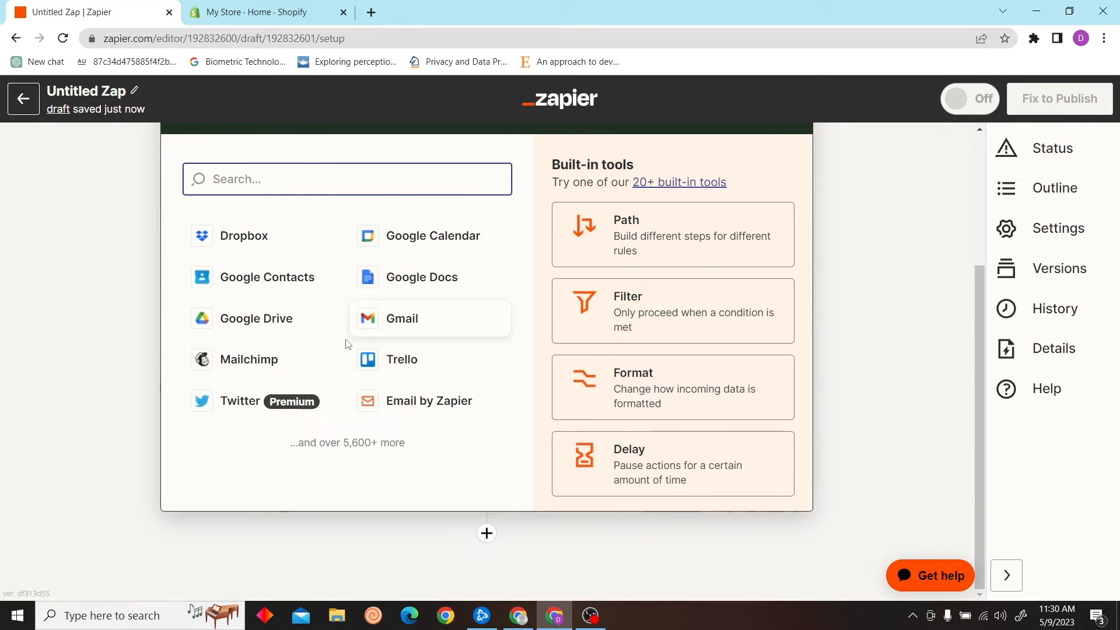
Step: Choose Gmail's Send Email action using the already connected Gmail account
type("gm")
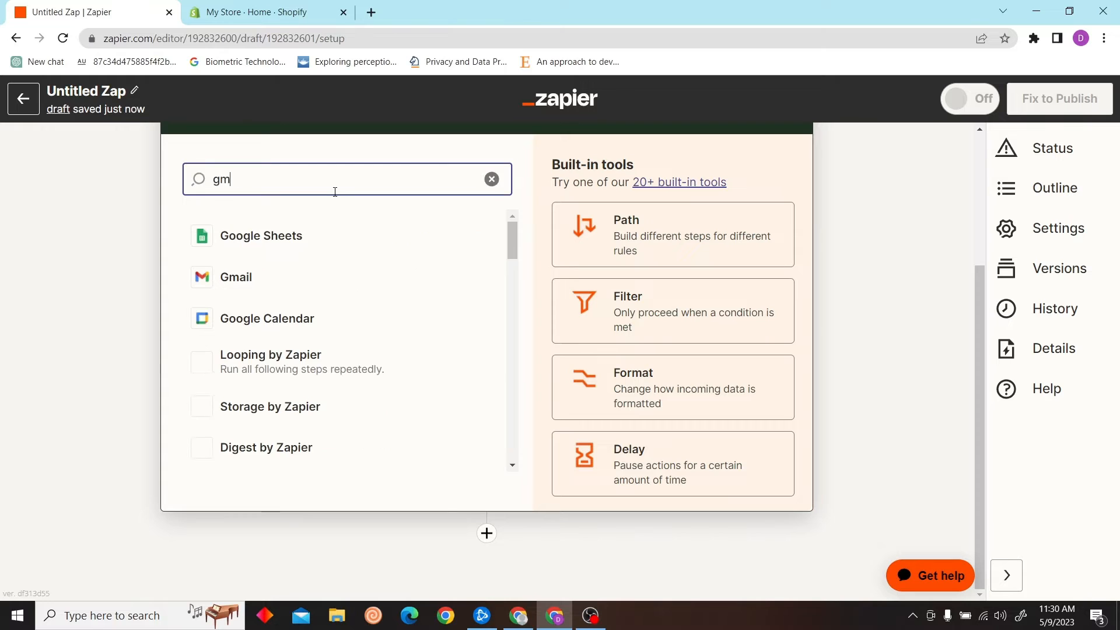
left_click(235, 277)
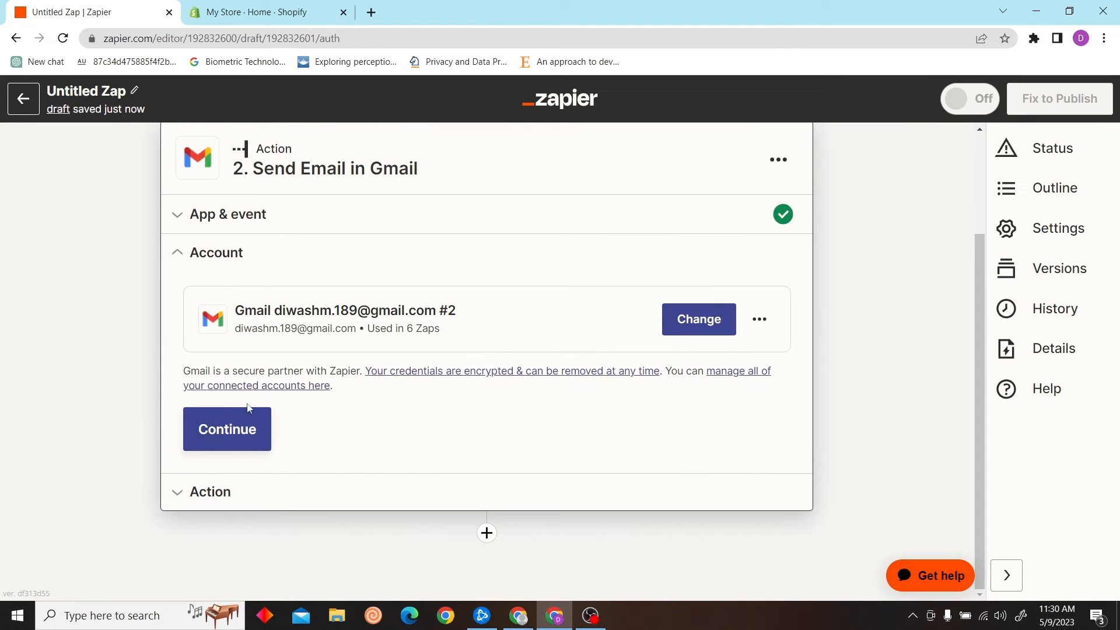
left_click(226, 429)
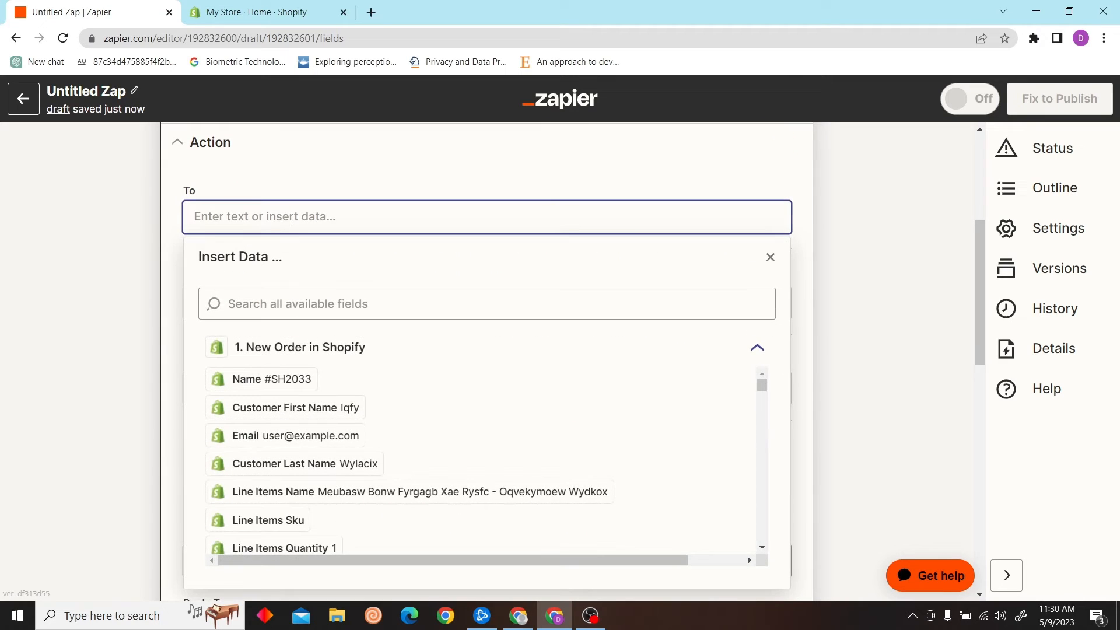
Step: Send to the order's Email, subject 'Order placed!', body Customer Last Name plus 'Thank you'
left_click(284, 435)
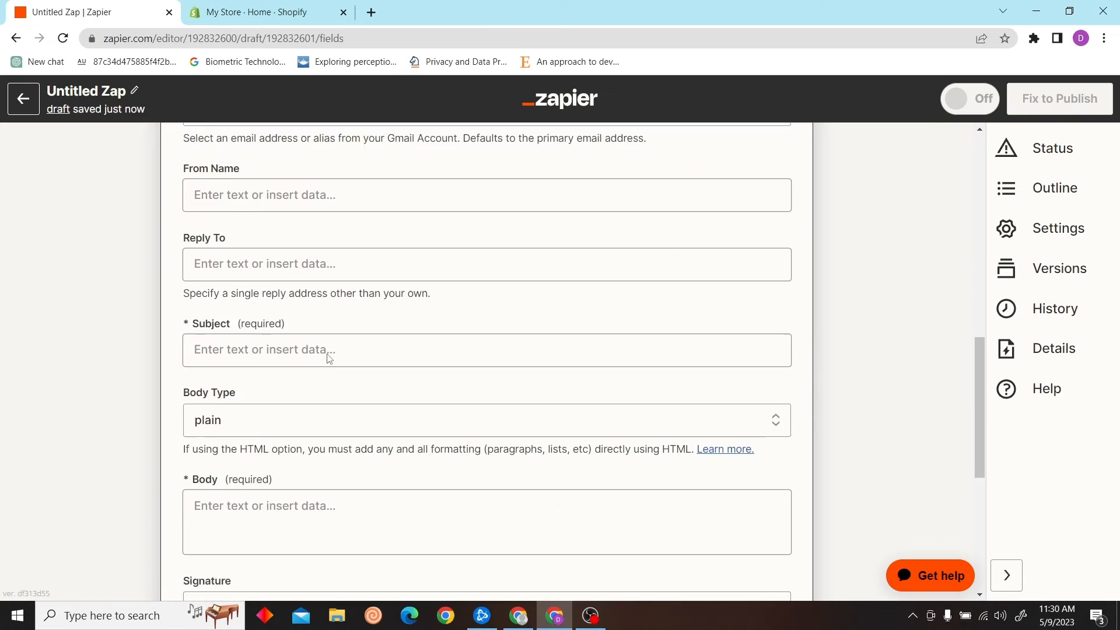
type("TH")
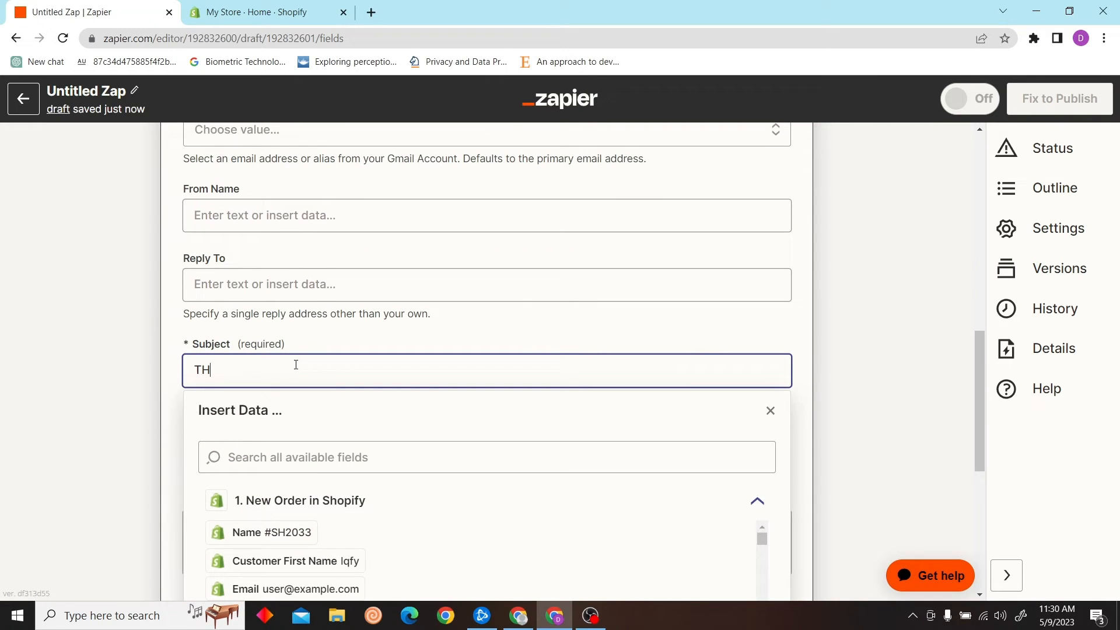
key("Backspace")
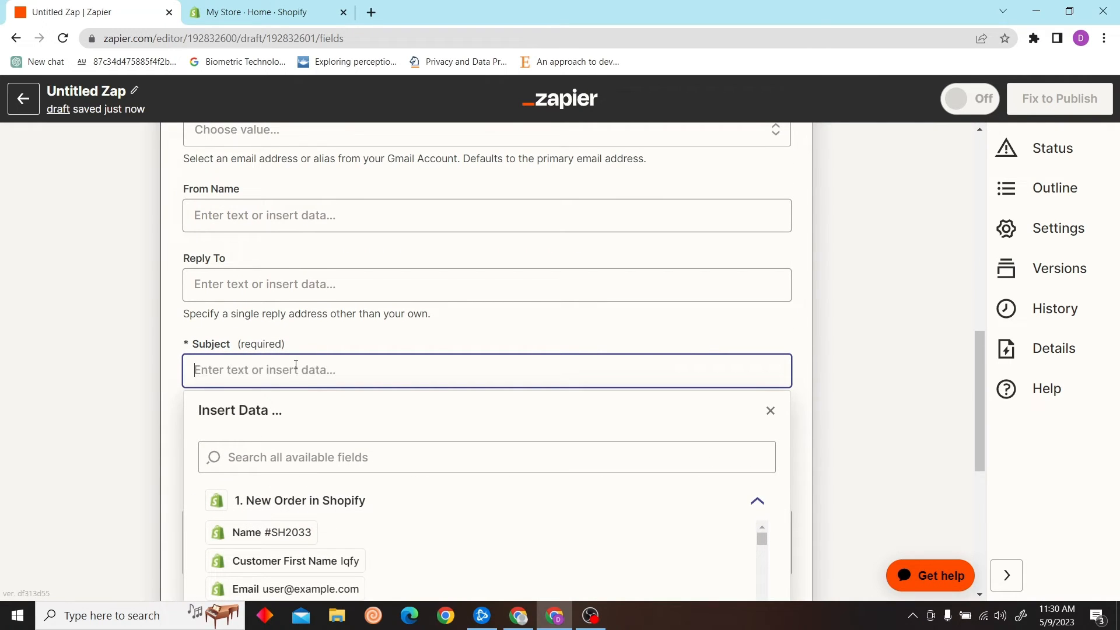
type("Order placed")
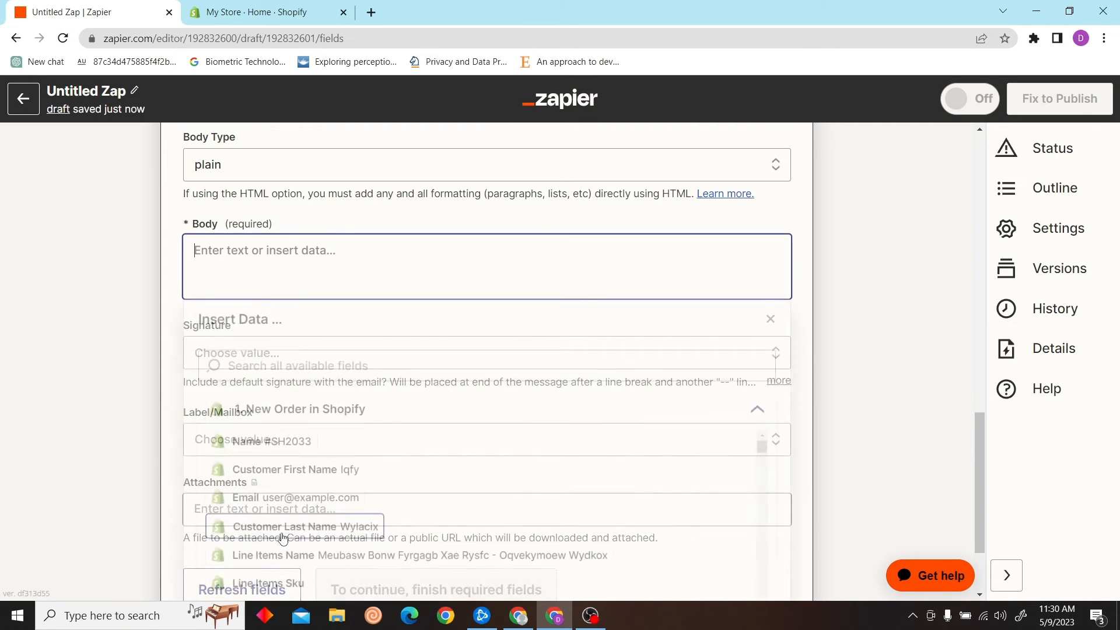
left_click(296, 526)
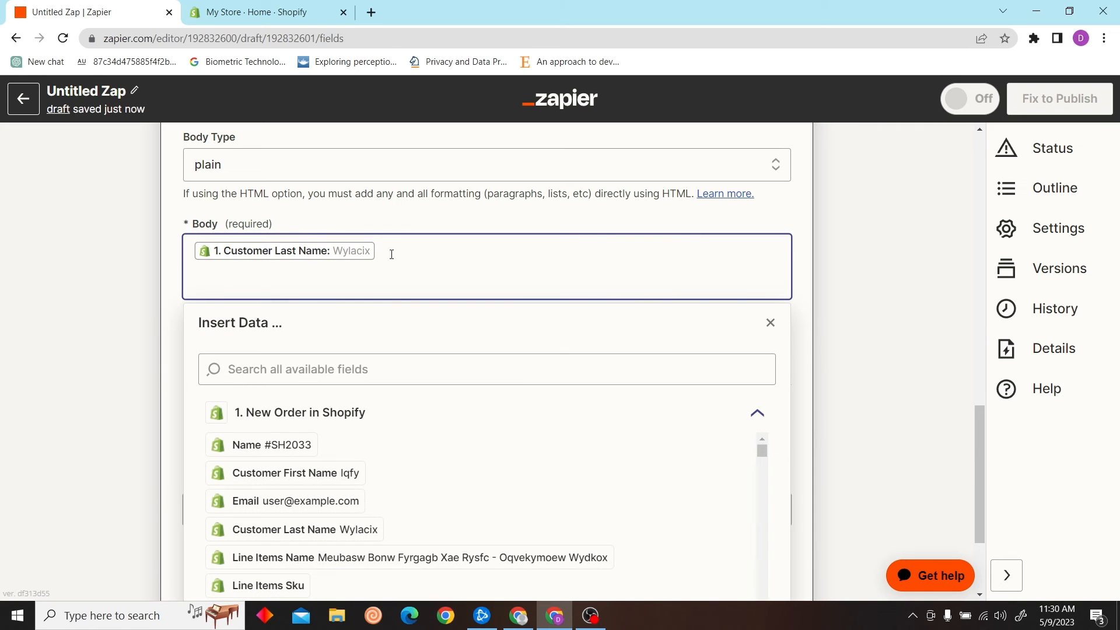
type("Thank you")
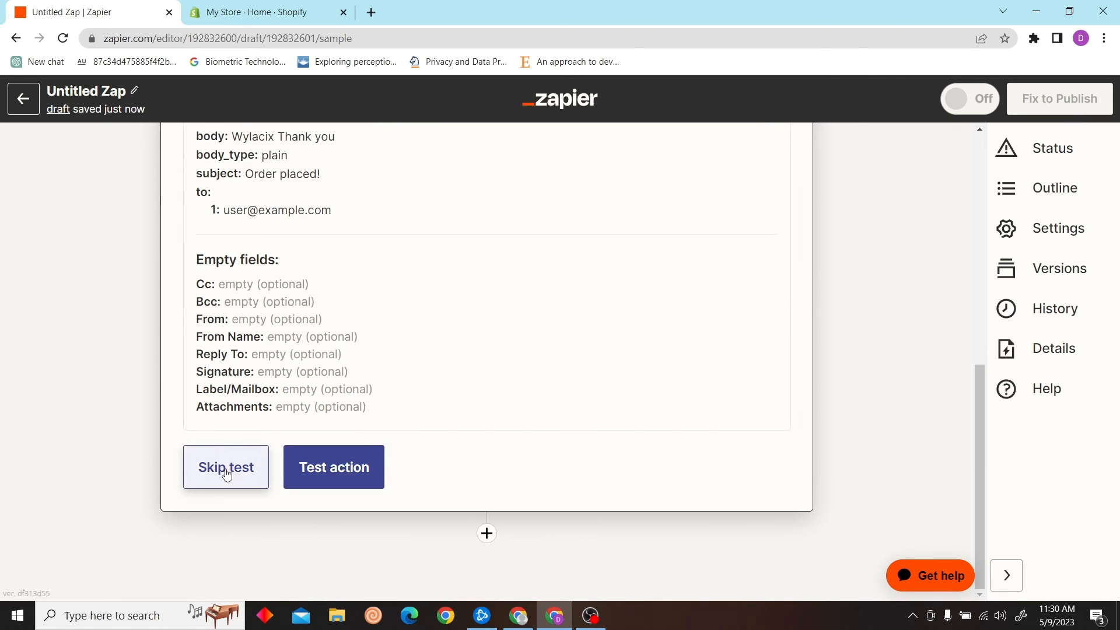
Step: Skip the Gmail action test and publish the finished Zap
left_click(225, 467)
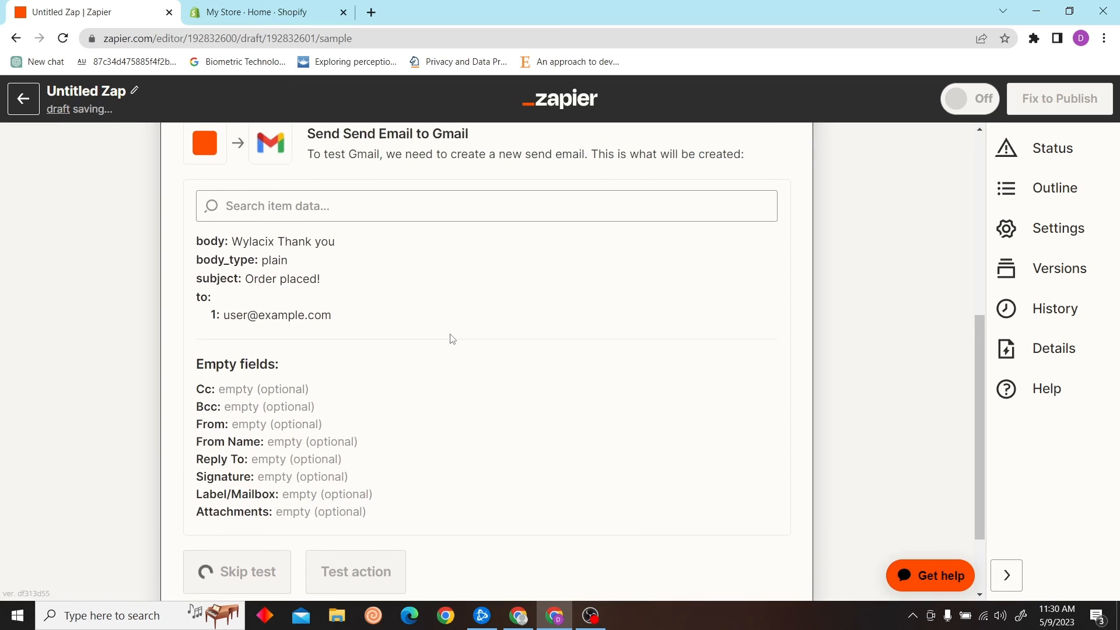
left_click(237, 572)
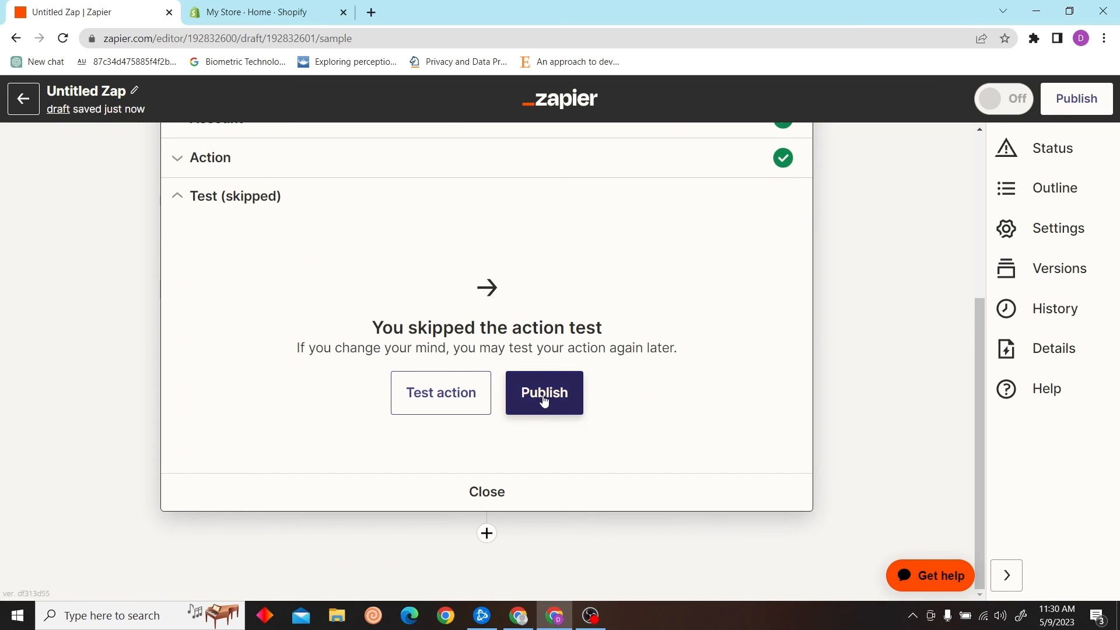
left_click(544, 393)
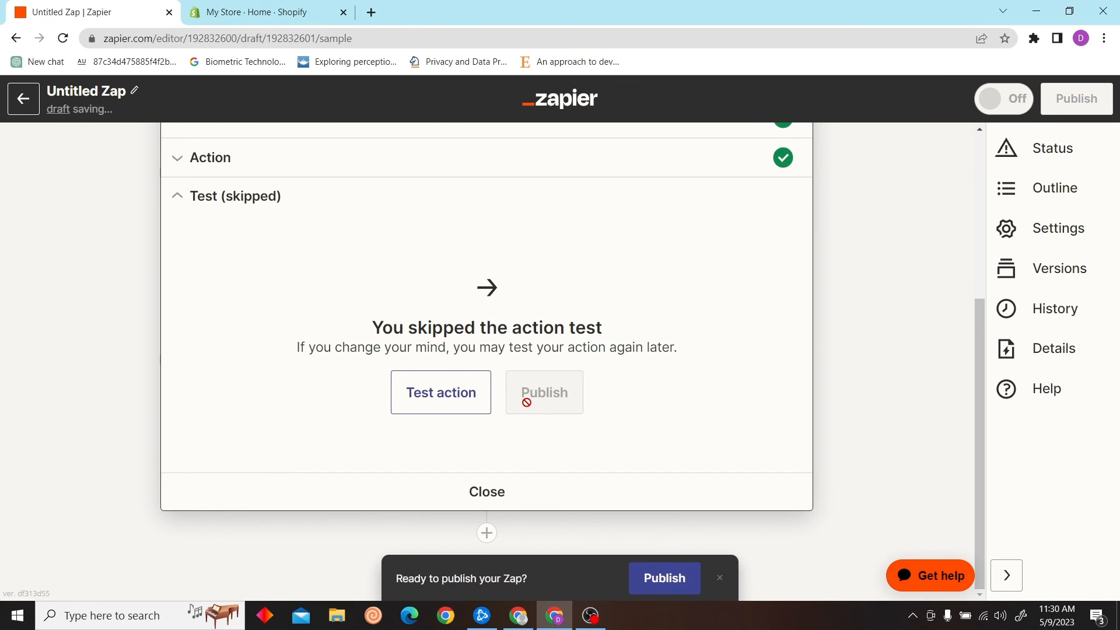